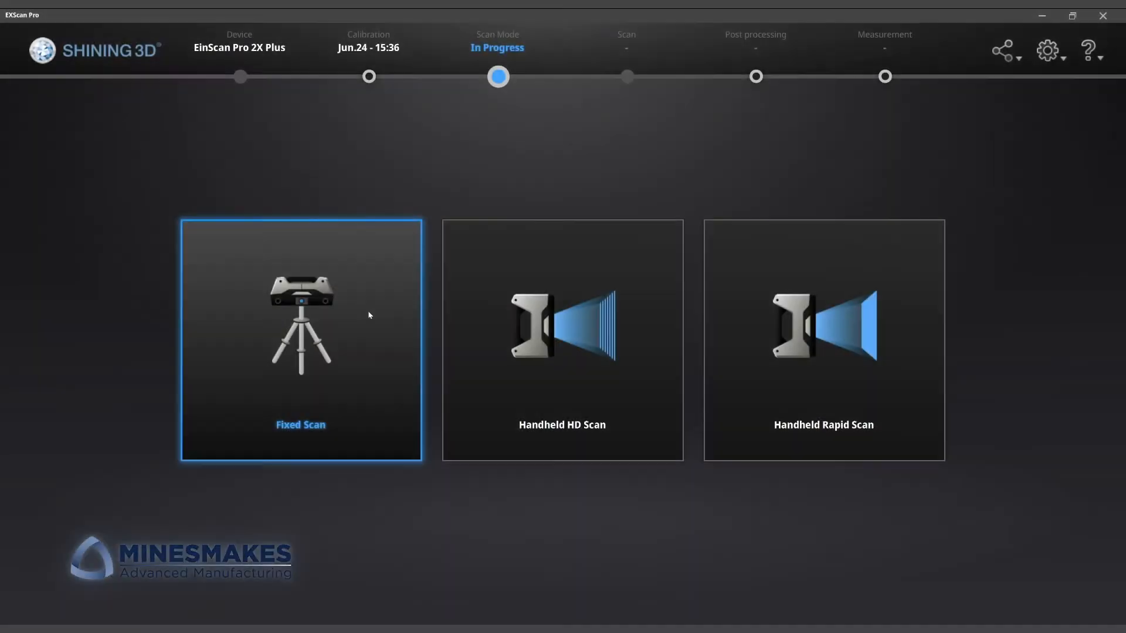
# - Create a Fixed Scan turntable project for the mug with Texture Scan enabled
pyautogui.click(299, 340)
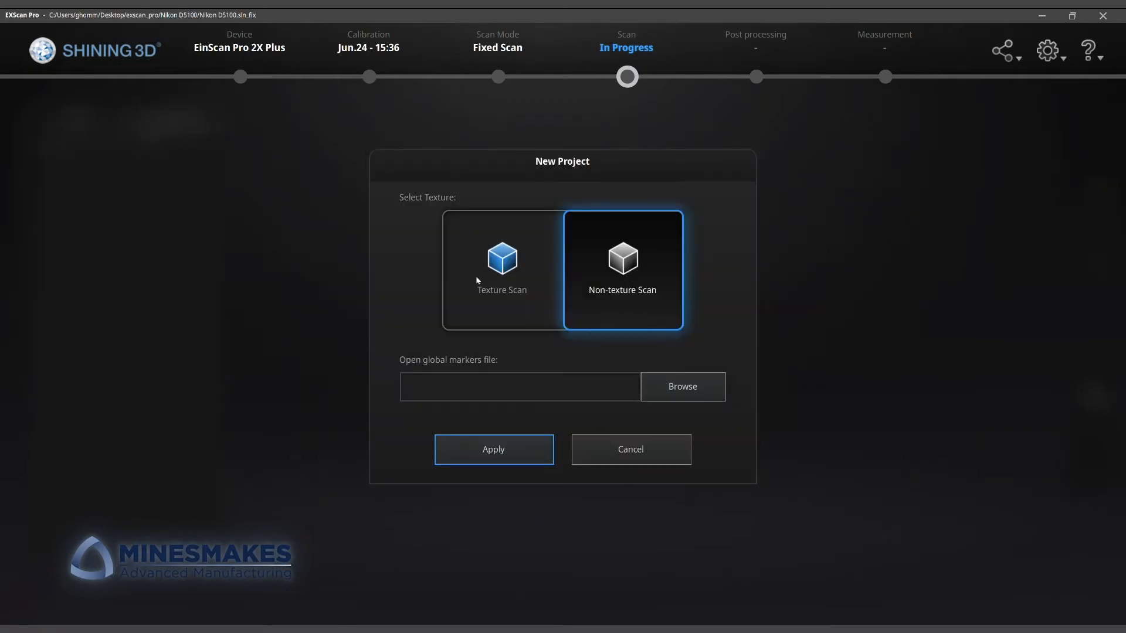
pyautogui.click(502, 269)
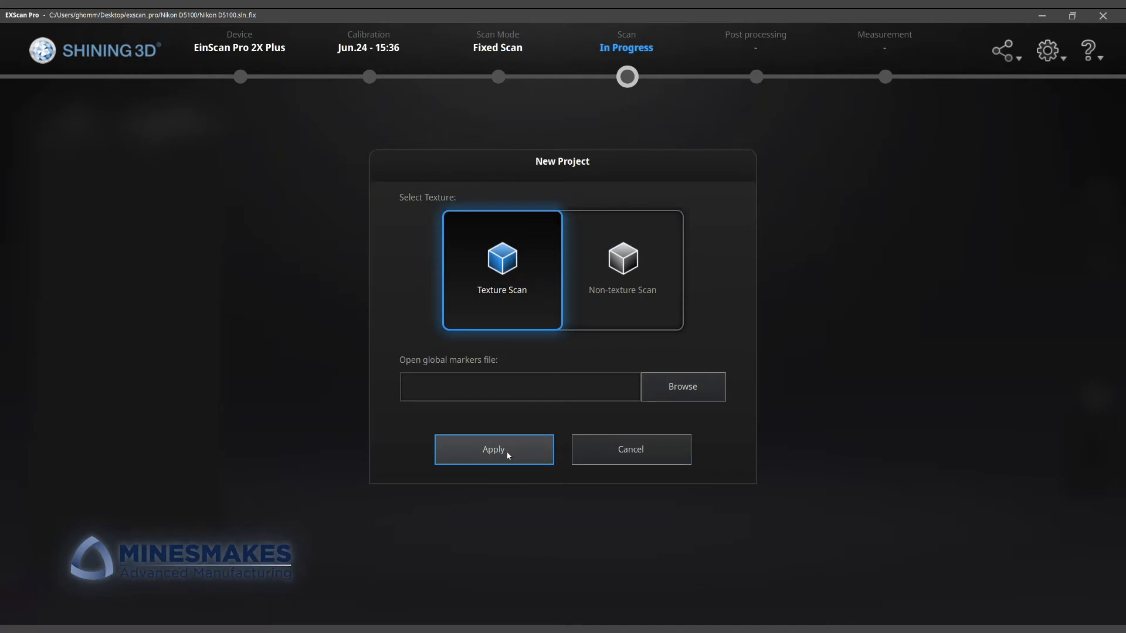
pyautogui.click(494, 449)
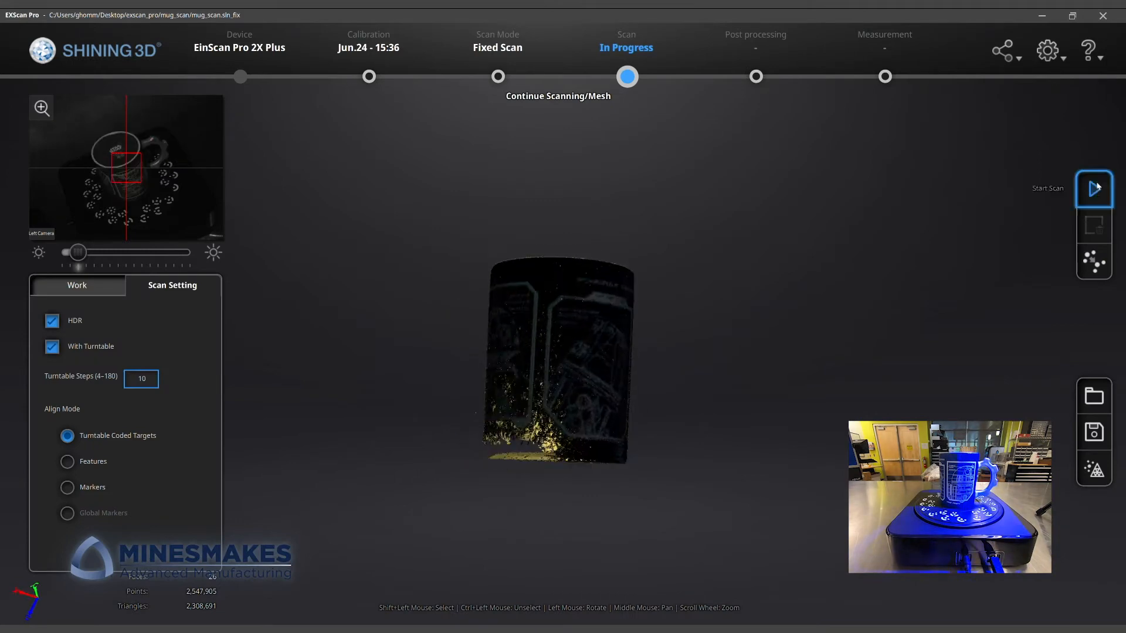
# - Run another turntable scan of the mug and rotate it to find matching points
pyautogui.click(1093, 188)
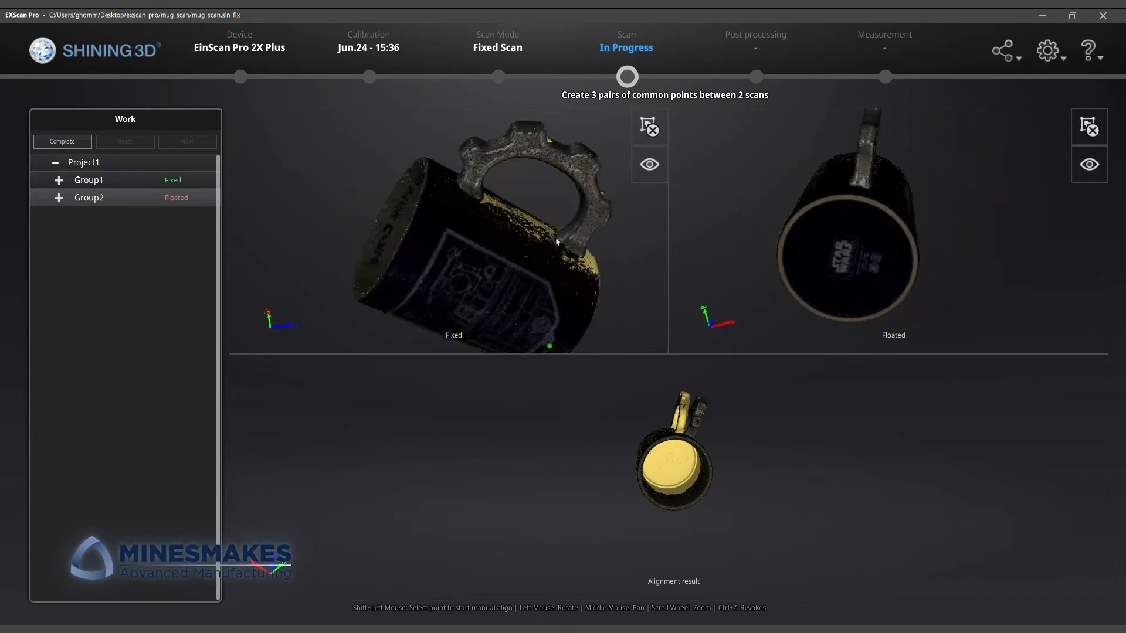
pyautogui.moveTo(556, 242); pyautogui.dragTo(495, 190)
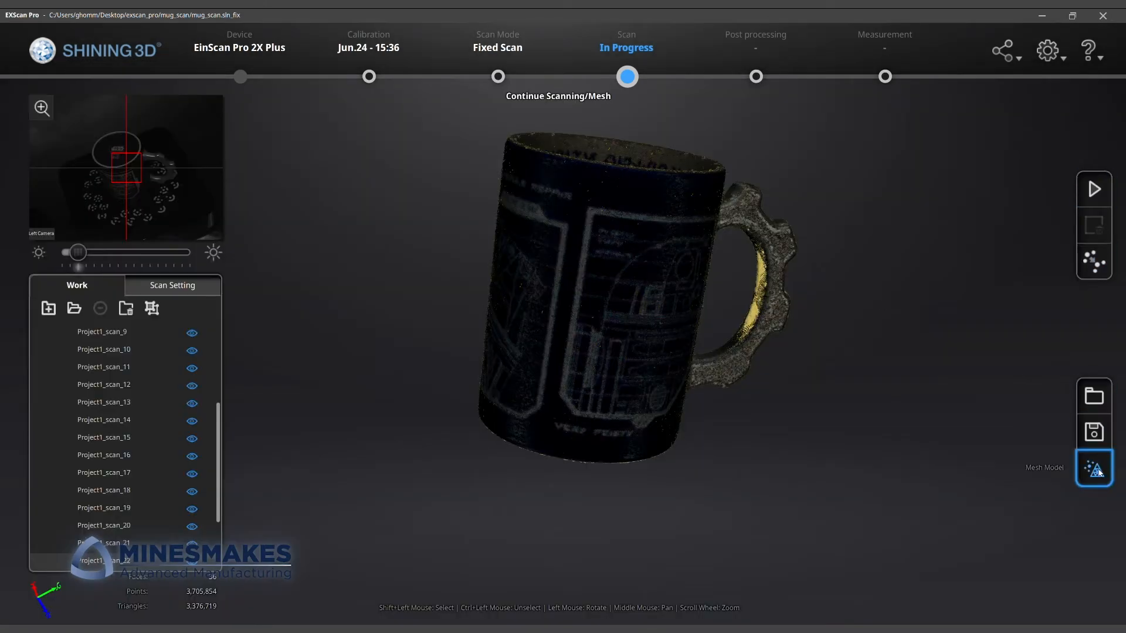
# - Mesh the aligned mug at High Detail, save it, and return to scanning
pyautogui.click(1093, 467)
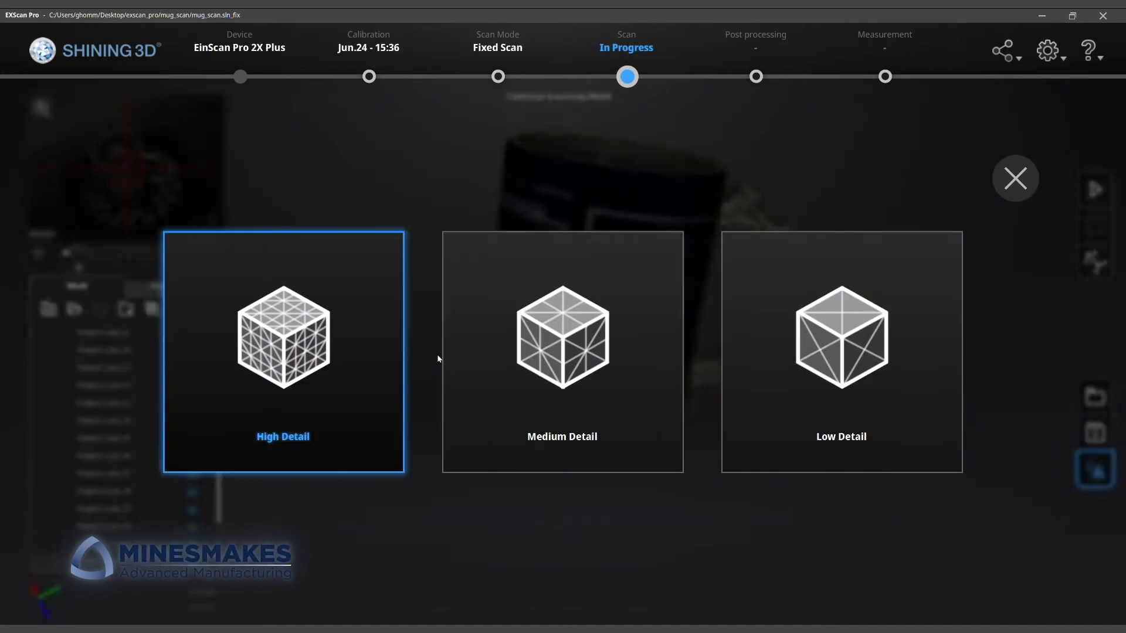
pyautogui.click(282, 352)
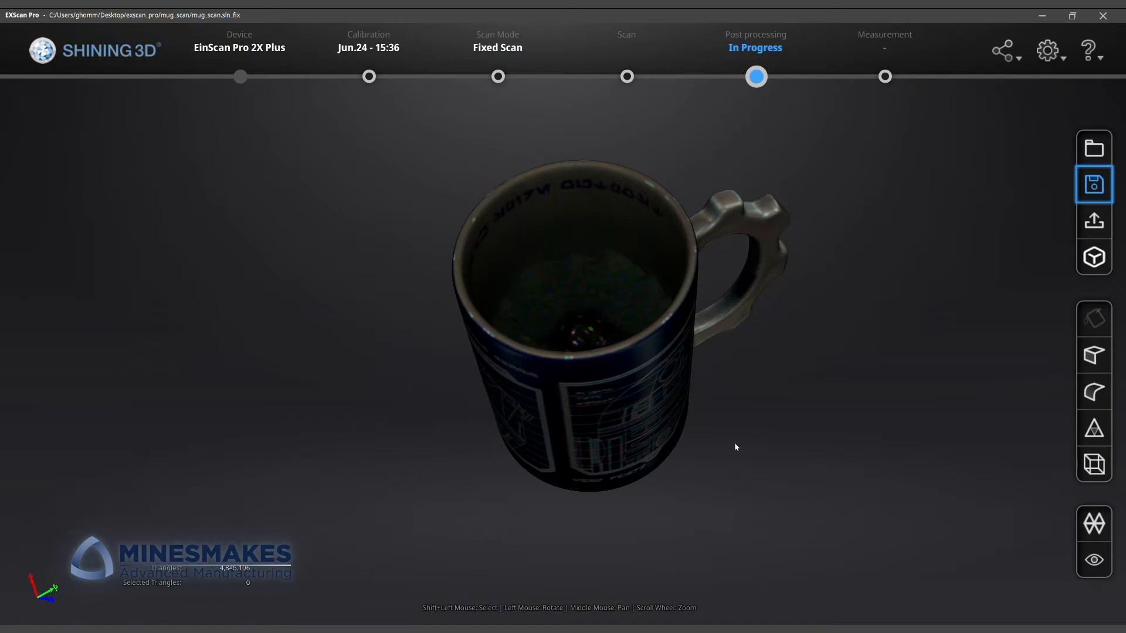
pyautogui.click(1094, 184)
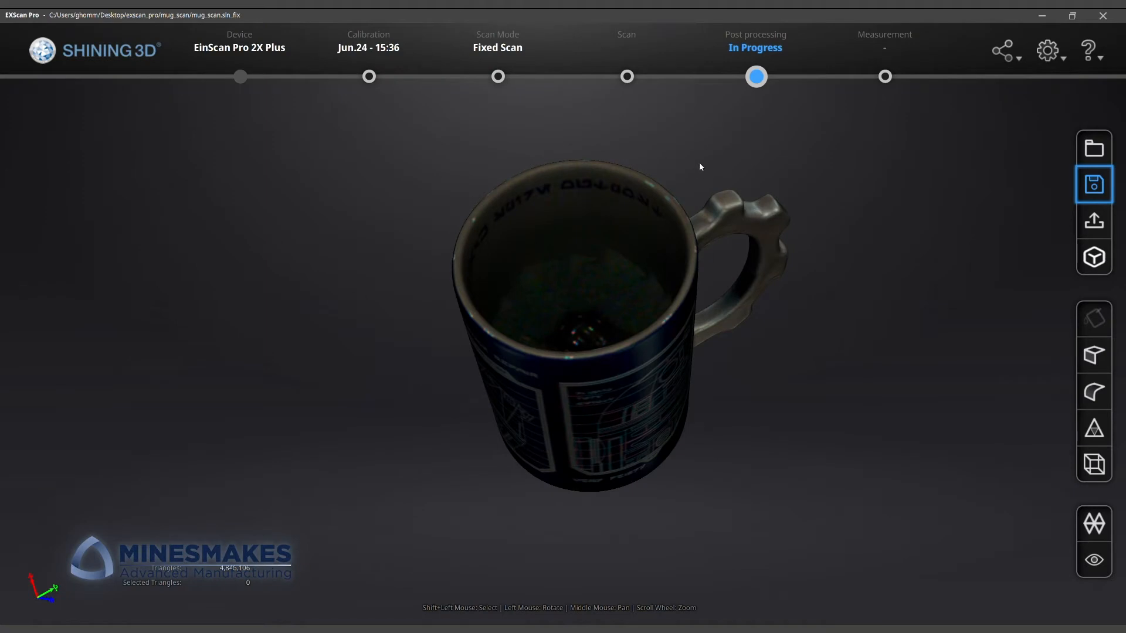
pyautogui.moveTo(701, 451)
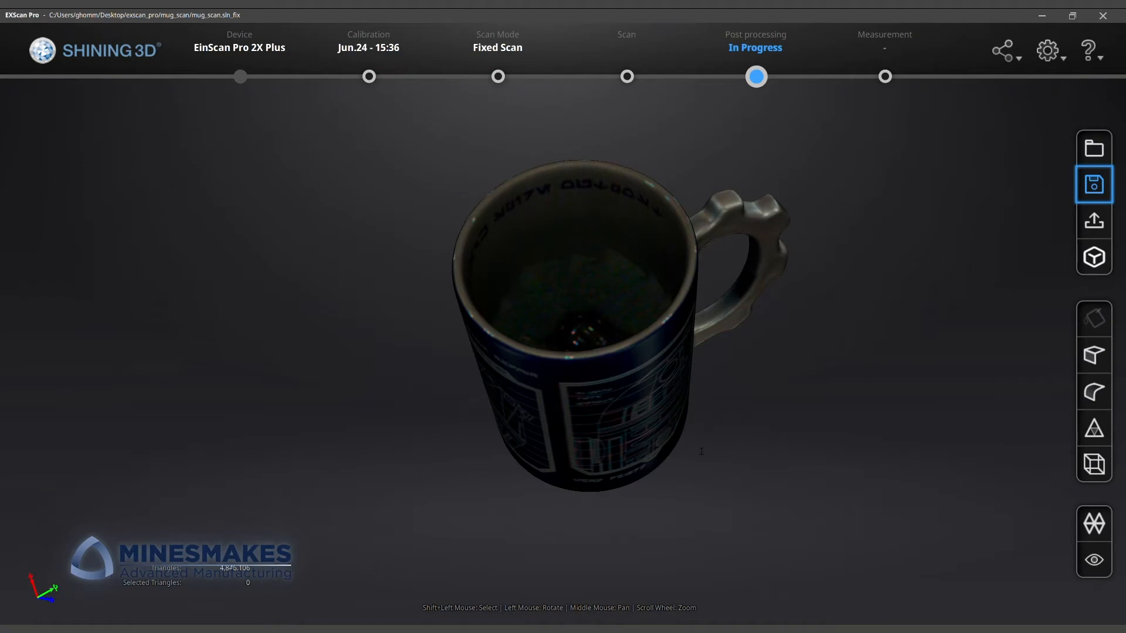
pyautogui.click(1093, 183)
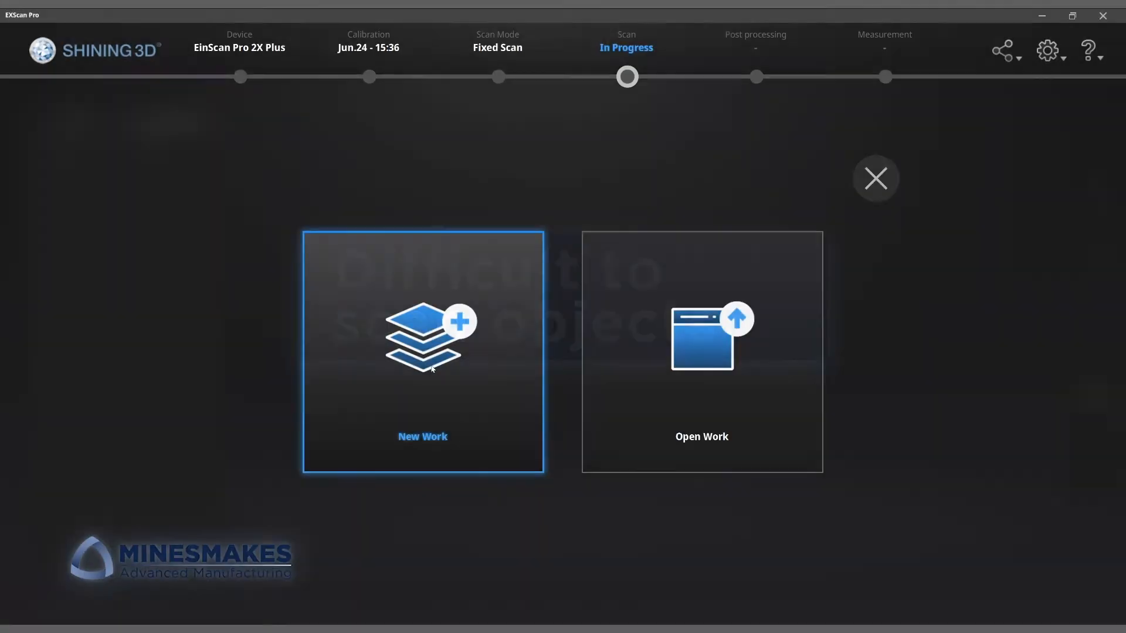
# - Create new work for the black camera with Texture Scan selected
pyautogui.click(422, 351)
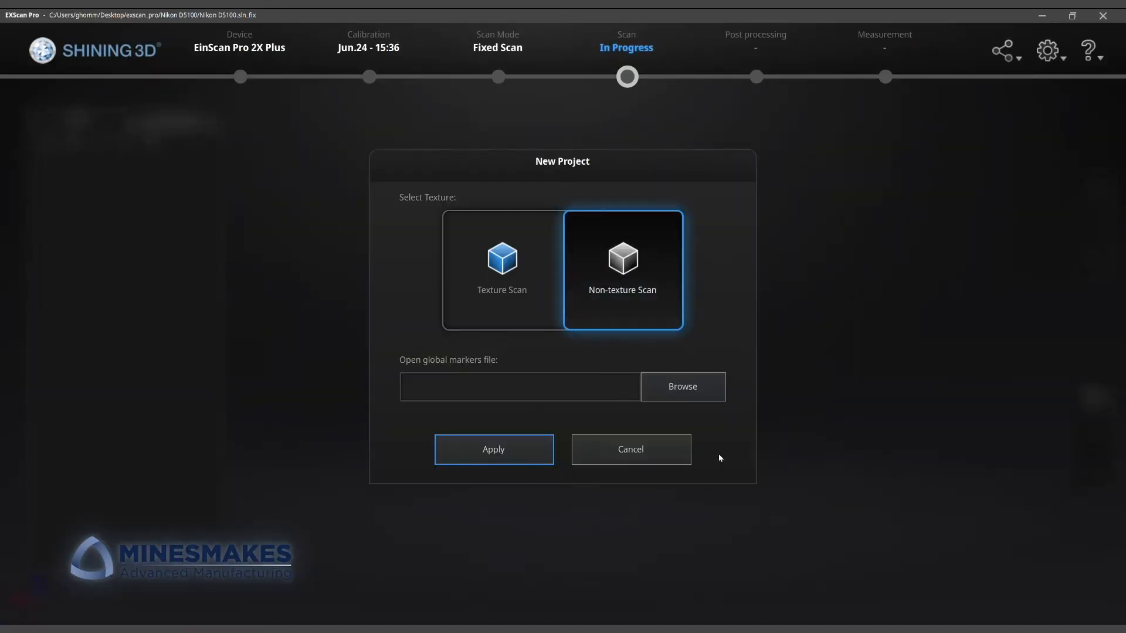
pyautogui.moveTo(453, 288)
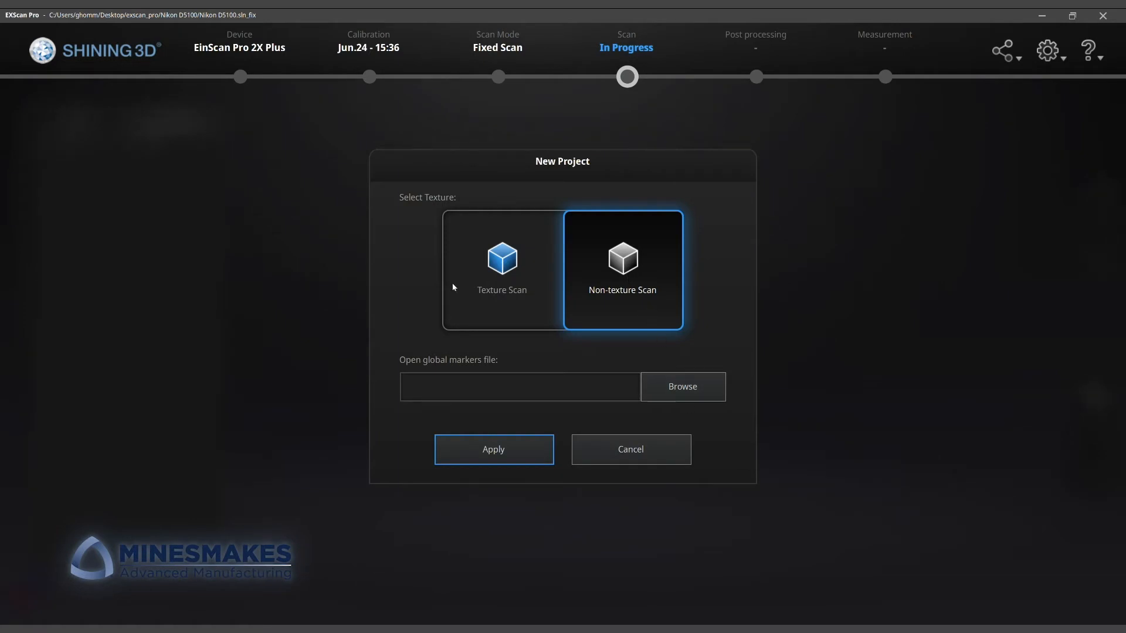
pyautogui.click(493, 449)
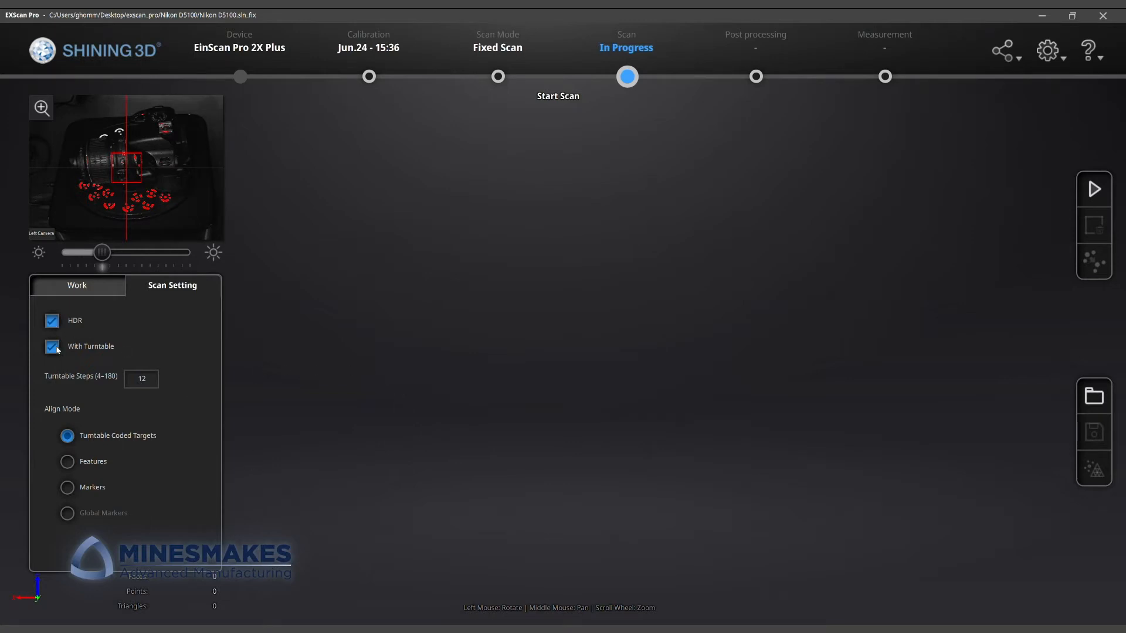
# - Set the camera scan to Features align mode with 24 turntable steps
pyautogui.click(67, 462)
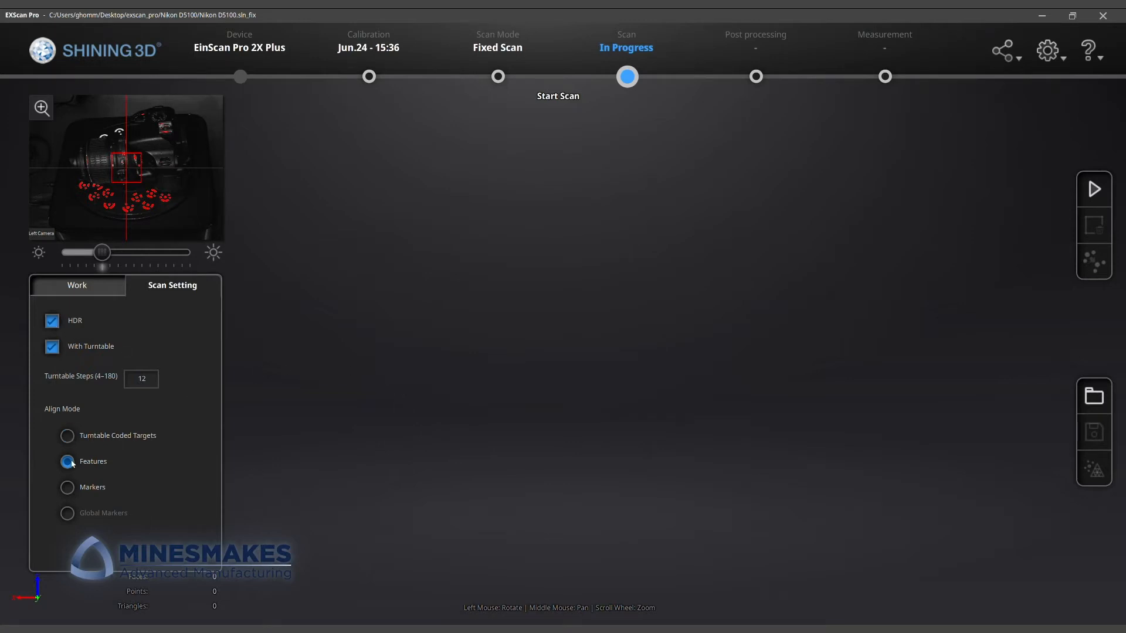
pyautogui.click(142, 379)
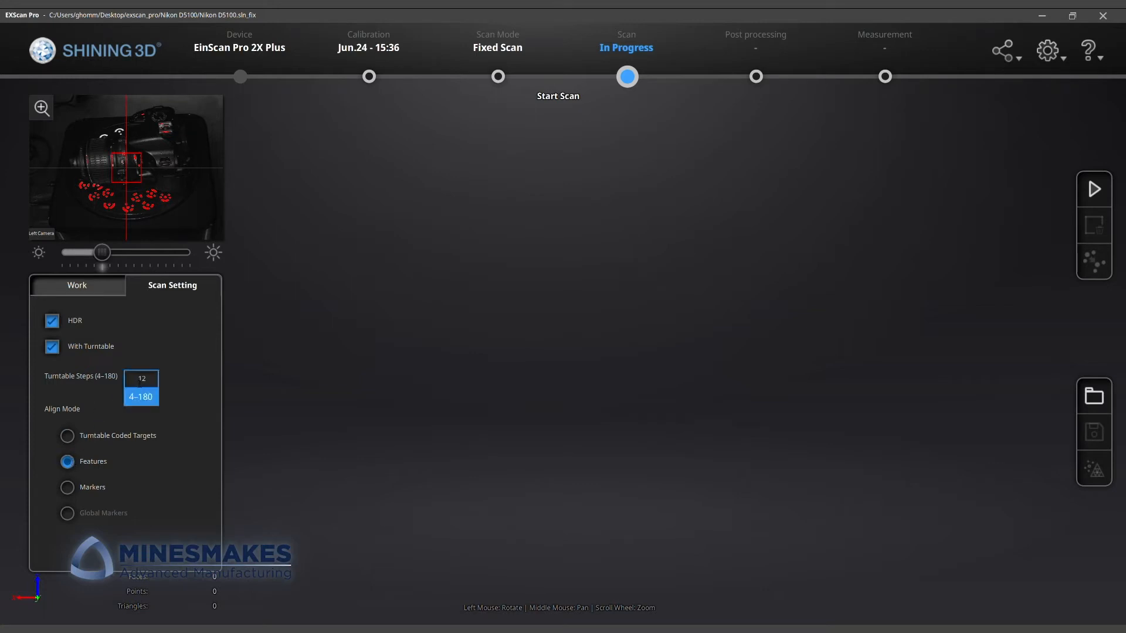
pyautogui.click(141, 379)
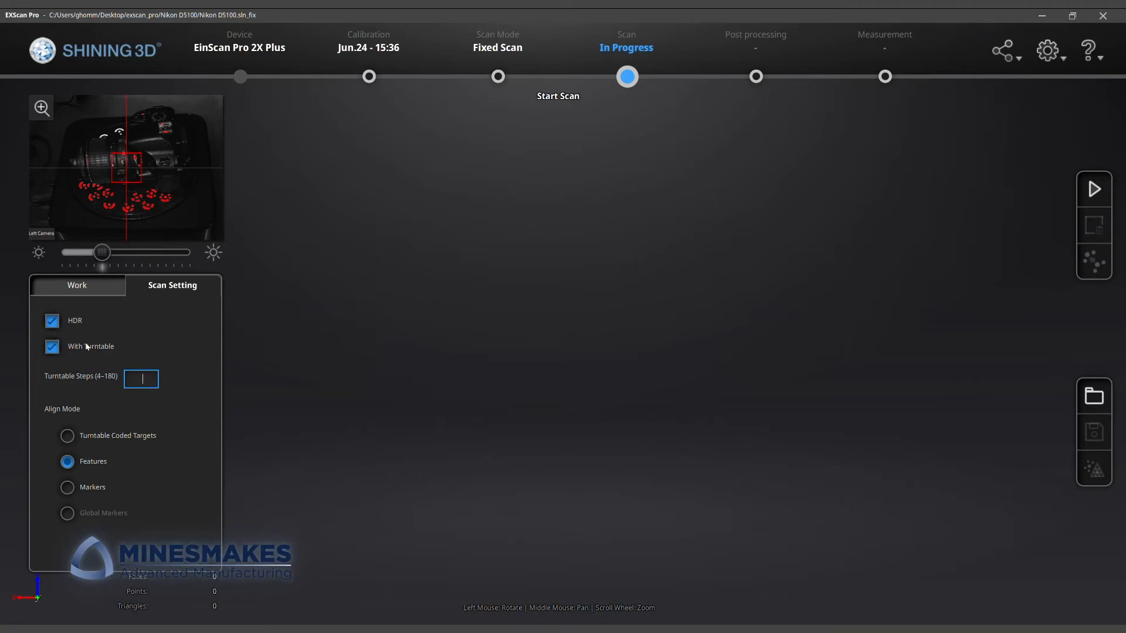
pyautogui.write('24')
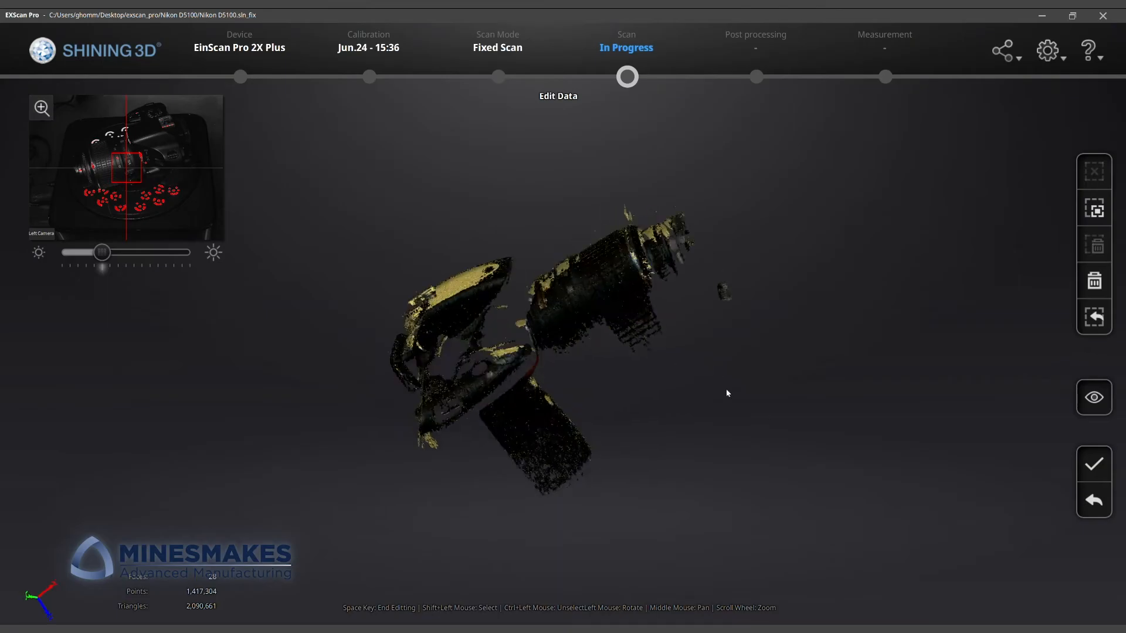
# - Accept the 'Data is not meshed' warning and orbit the camera scan in post-processing
pyautogui.click(1093, 463)
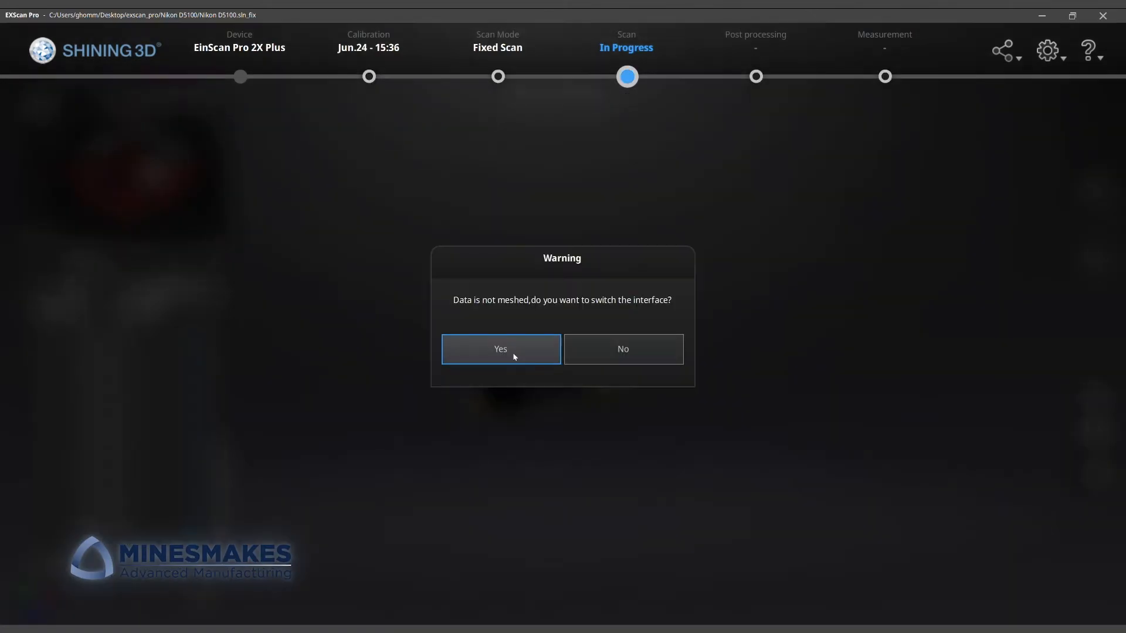
pyautogui.click(500, 349)
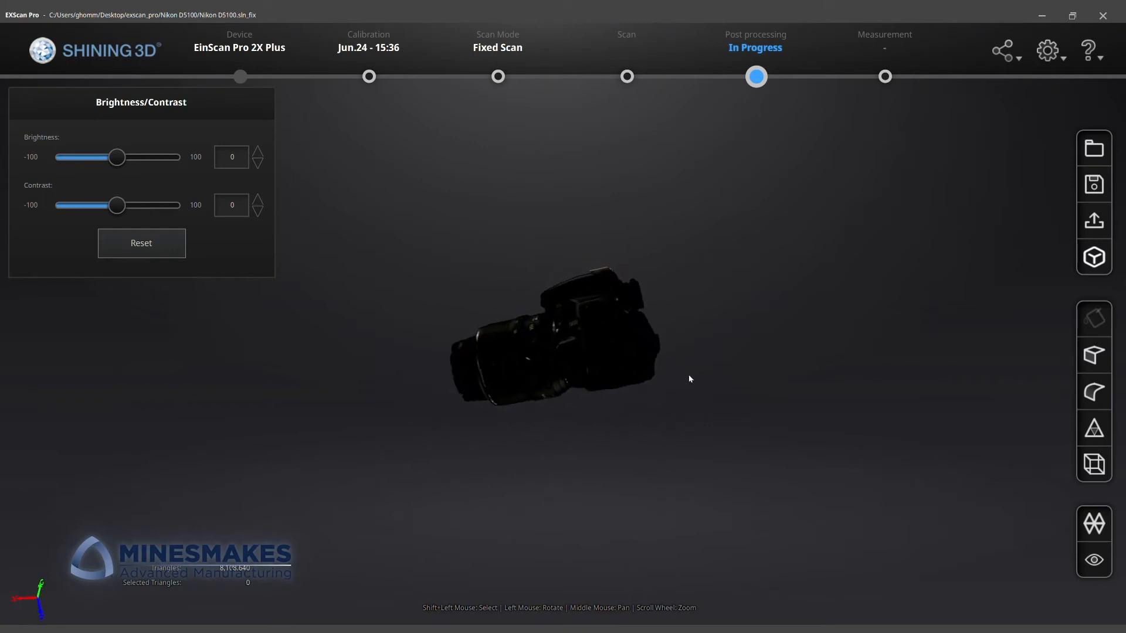
pyautogui.moveTo(689, 379); pyautogui.dragTo(621, 456)
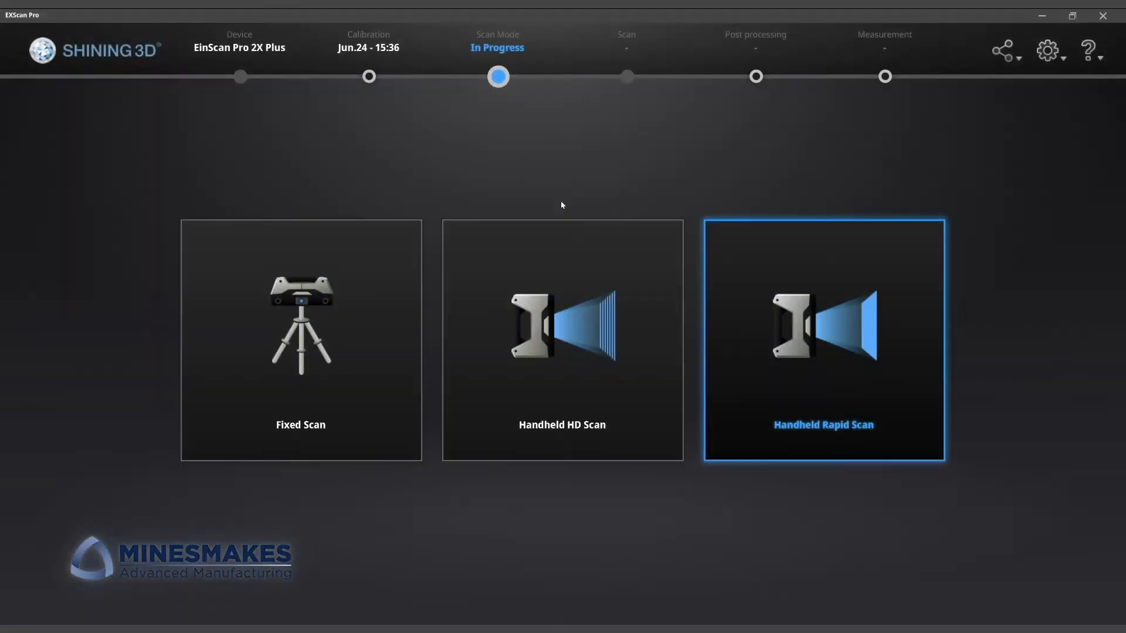
# - Create a Handheld Rapid Scan project for the head with Texture Scan applied
pyautogui.click(822, 340)
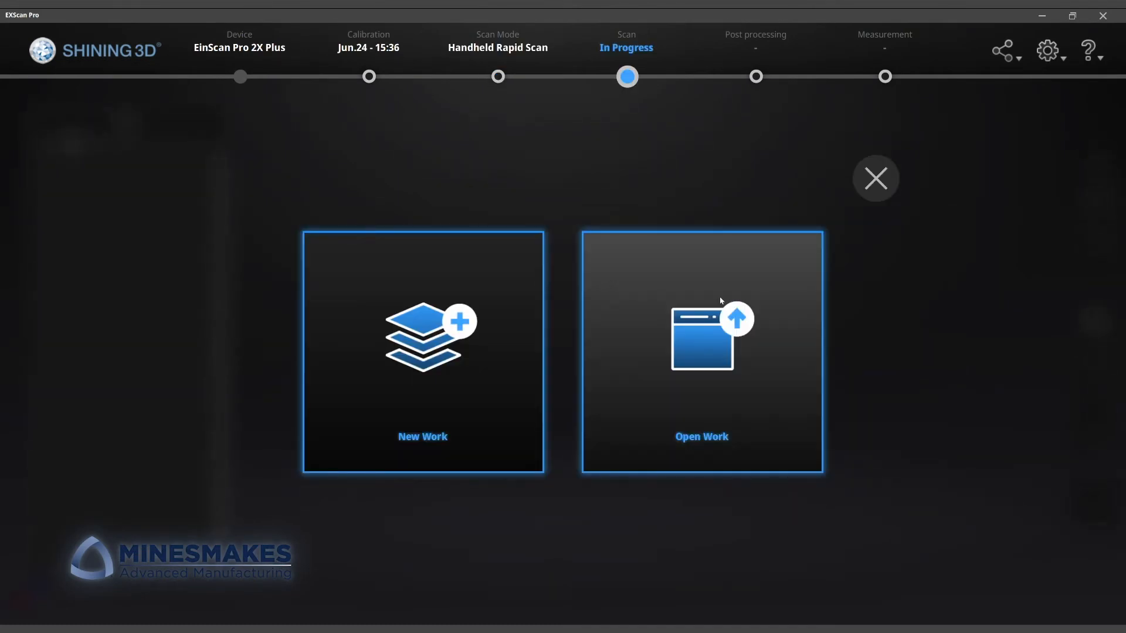
pyautogui.click(423, 352)
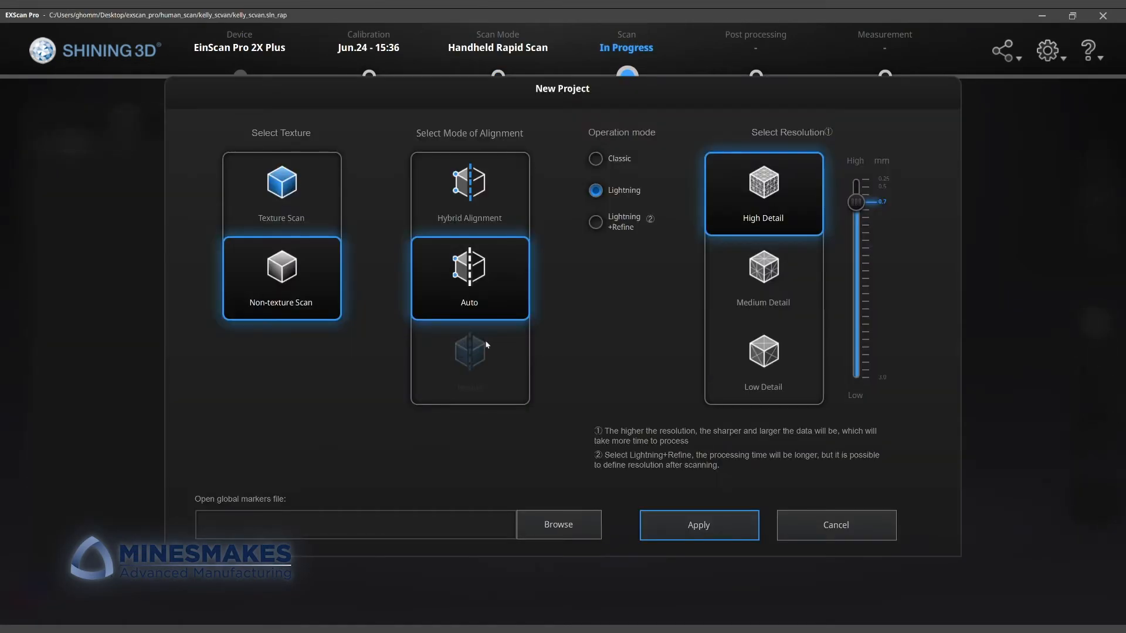
pyautogui.click(281, 192)
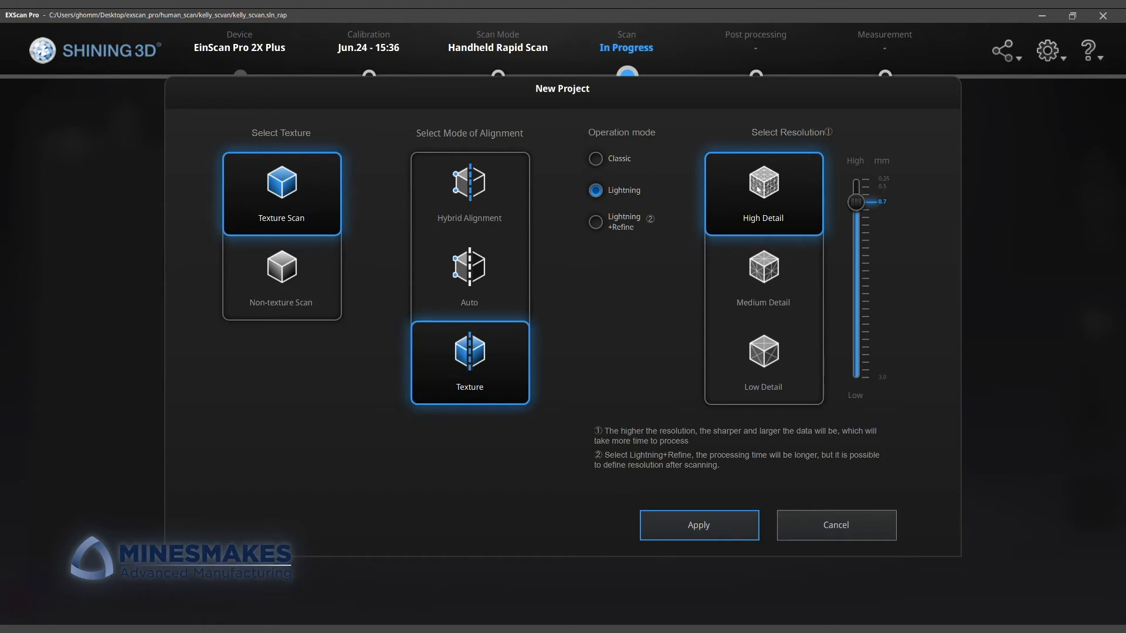
pyautogui.click(699, 525)
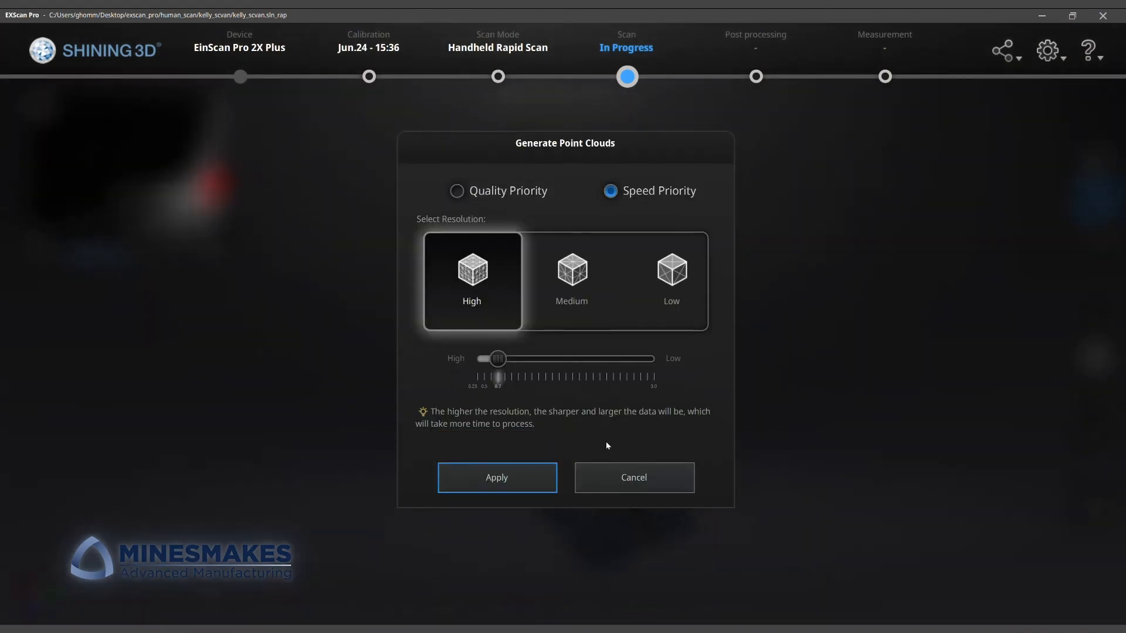
# - Generate the head point cloud and build an unwatertight model, acknowledging the texture note
pyautogui.click(497, 478)
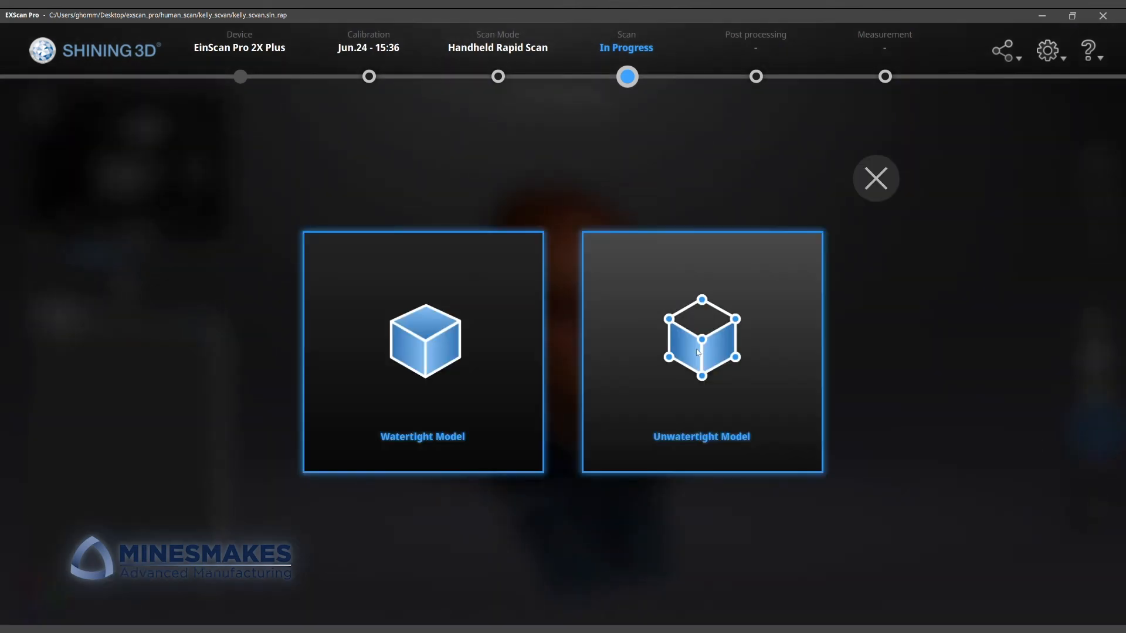
pyautogui.click(701, 350)
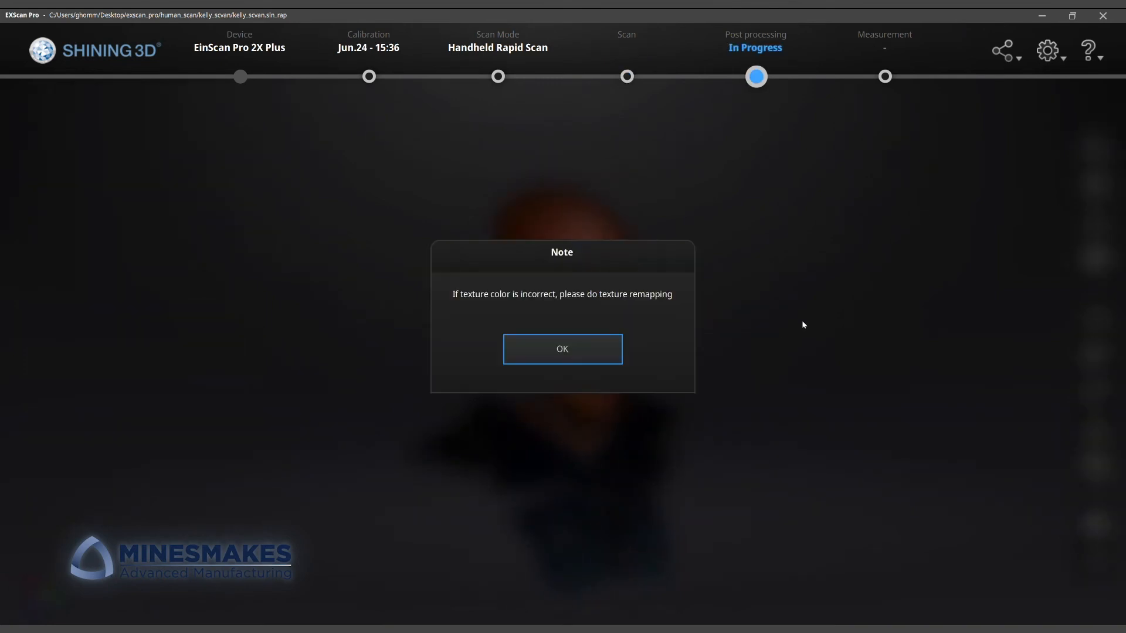
pyautogui.click(562, 349)
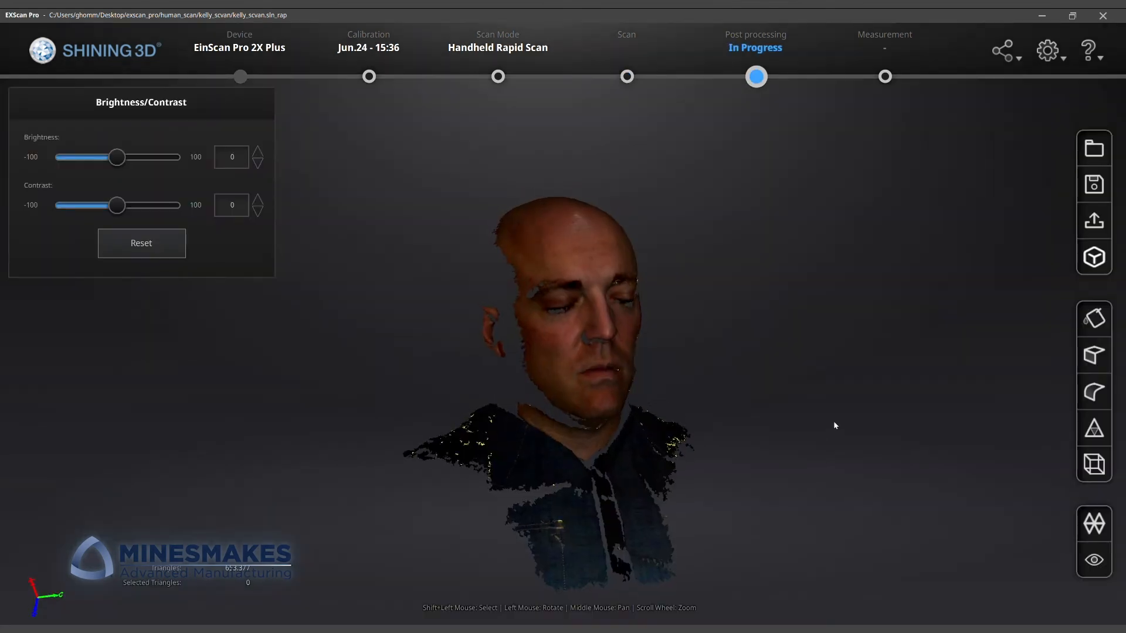
# - Start manual hole filling on the head mesh, which reports 228 holes
pyautogui.click(1092, 184)
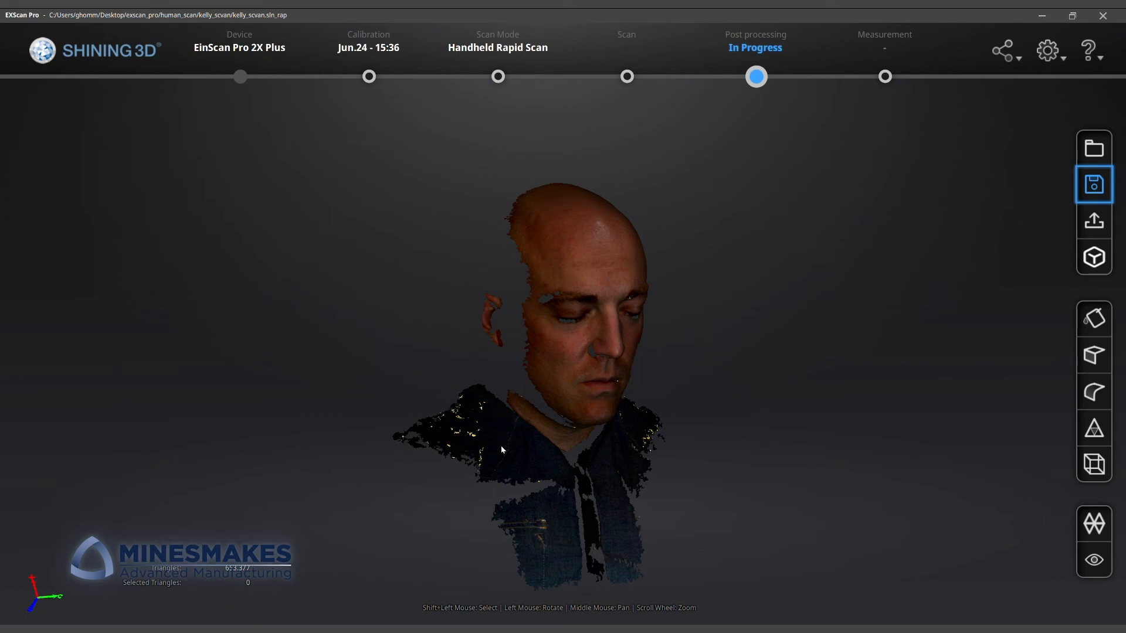
pyautogui.click(1093, 184)
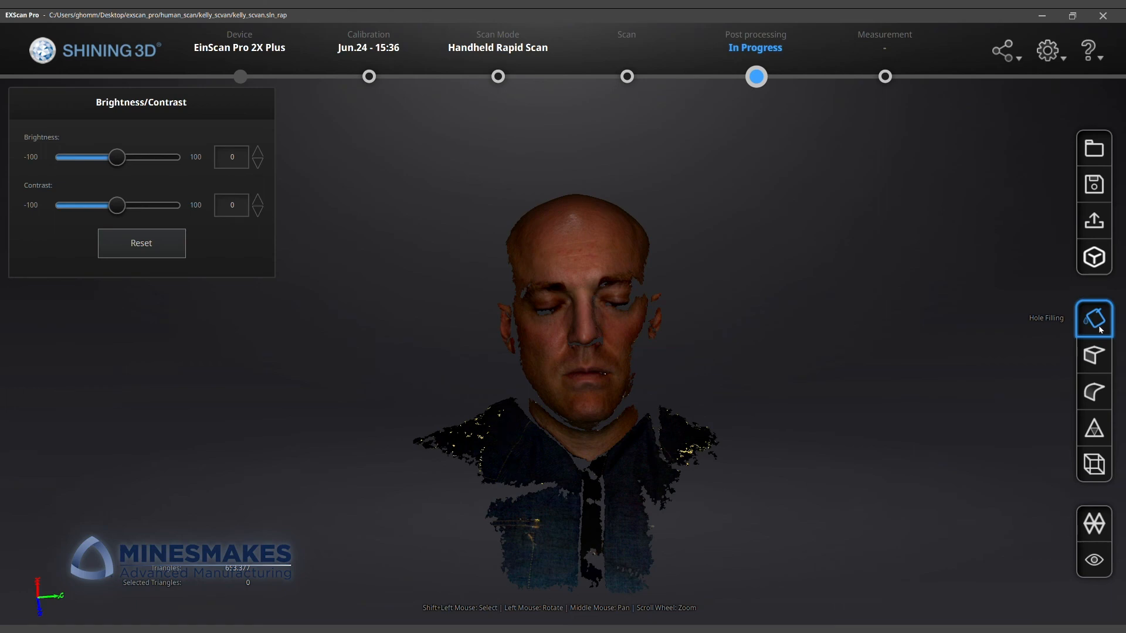
pyautogui.click(1093, 318)
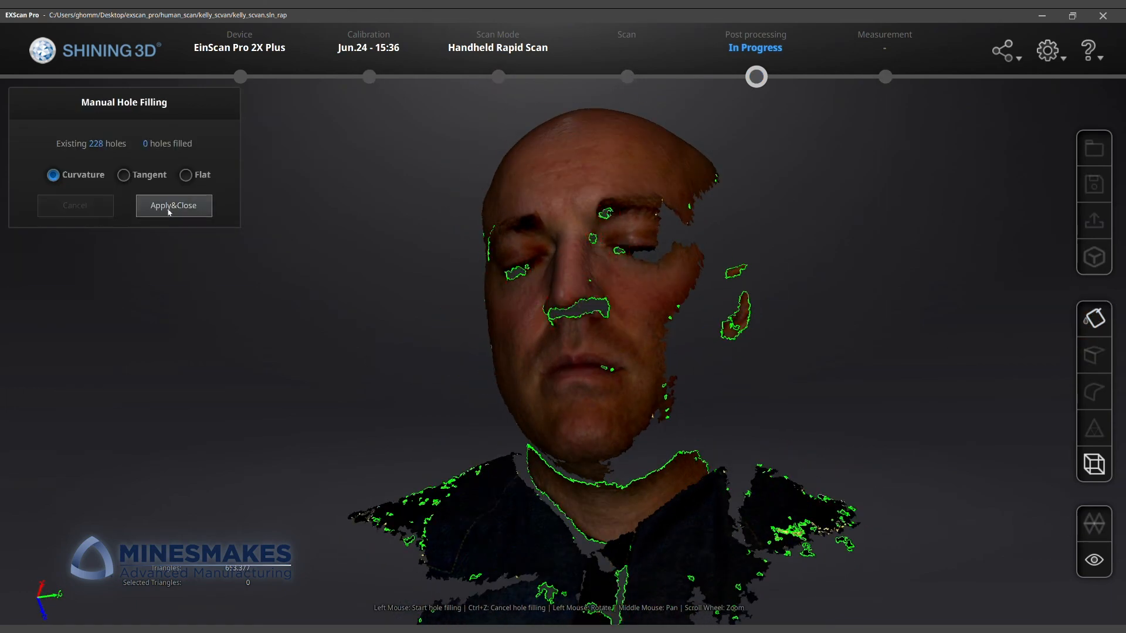
# - Apply hole filling, remesh at High Detail, and test Contrast before resetting it to 0
pyautogui.click(173, 205)
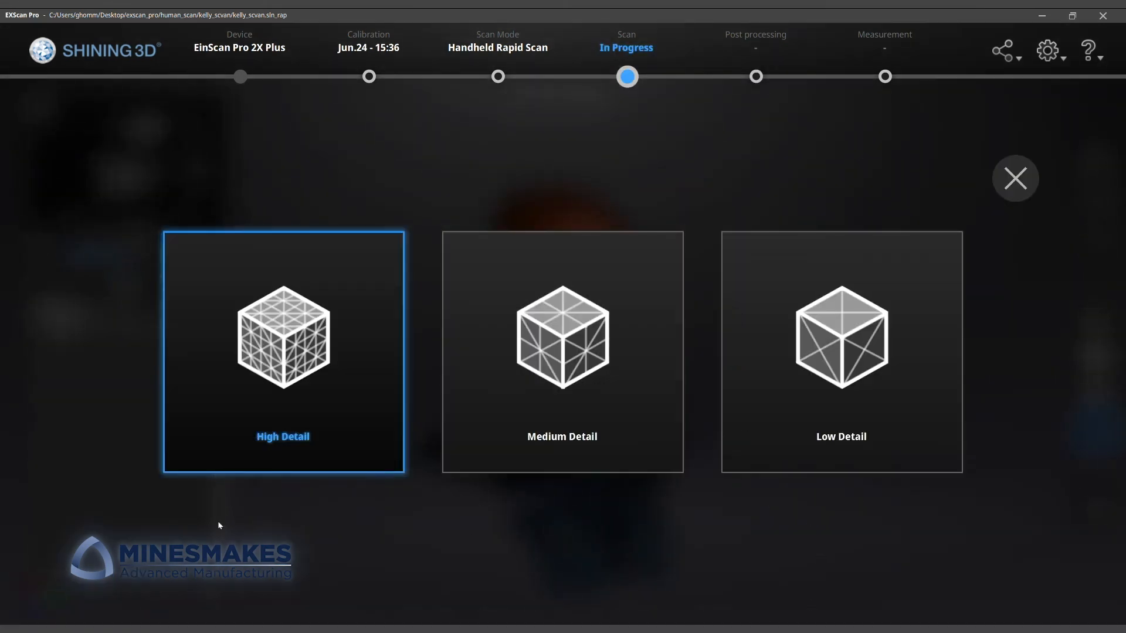
pyautogui.click(283, 352)
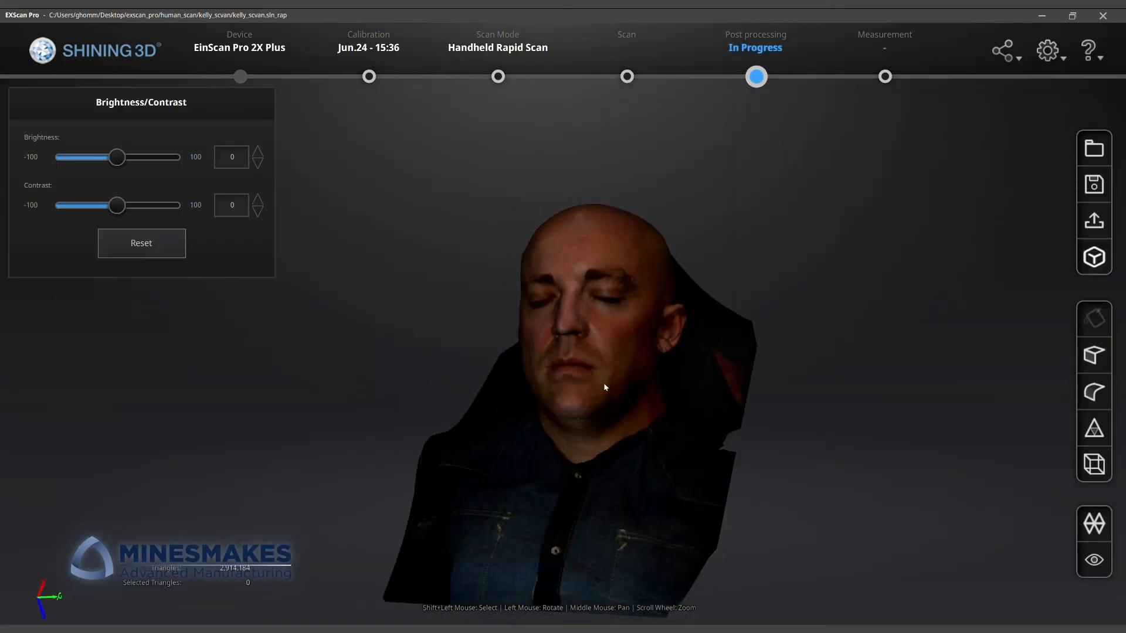
pyautogui.moveTo(605, 388); pyautogui.dragTo(634, 379)
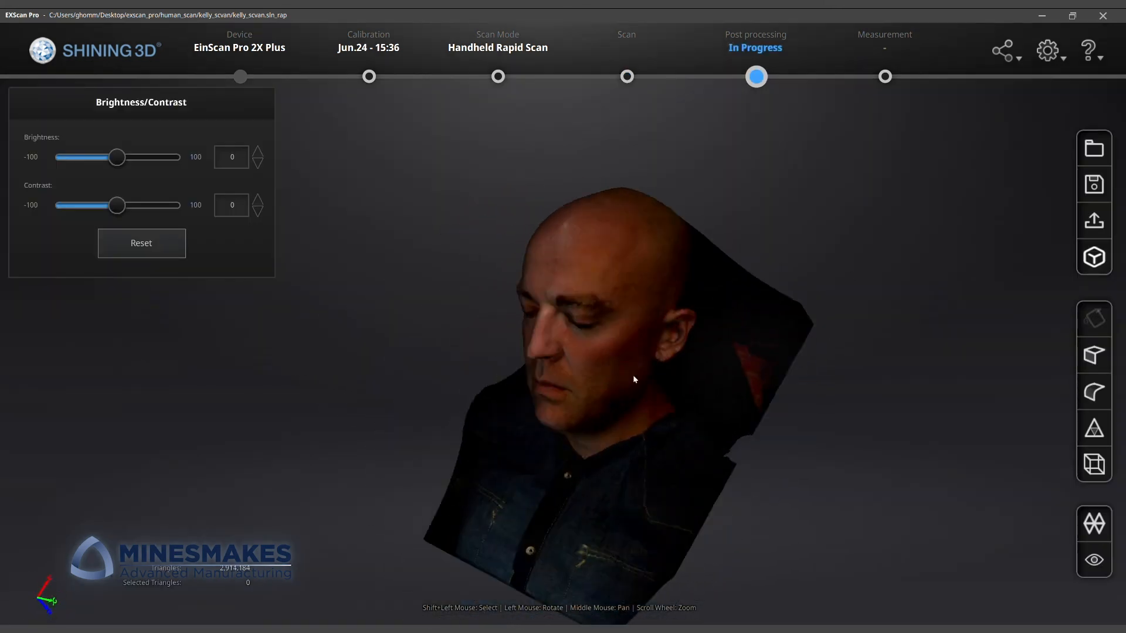
pyautogui.moveTo(118, 204); pyautogui.dragTo(157, 204)
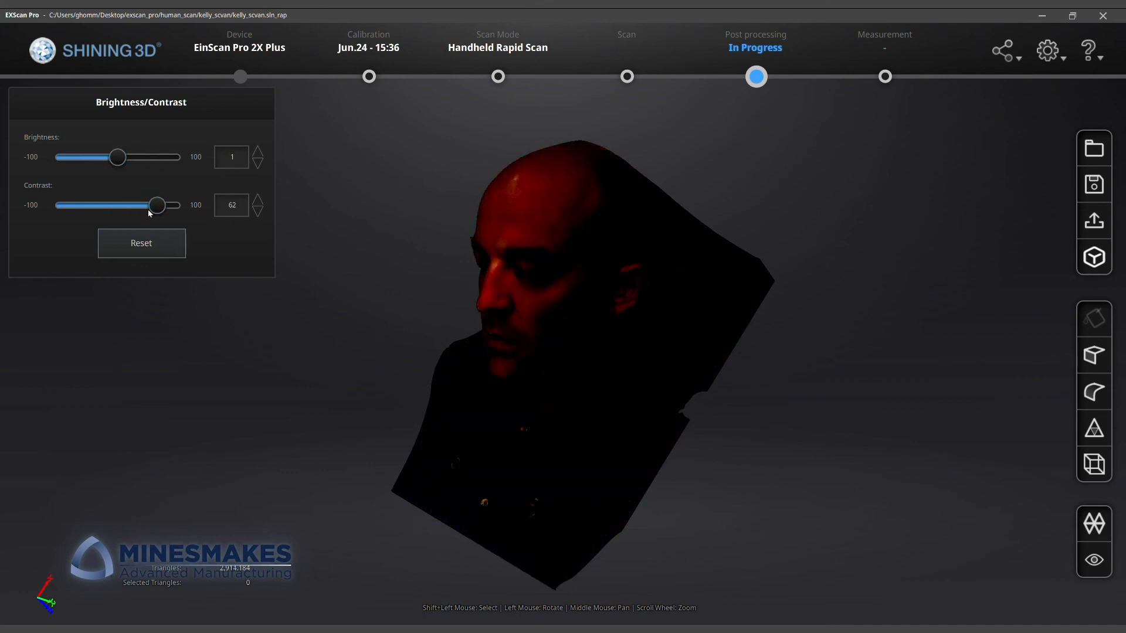
pyautogui.moveTo(156, 204); pyautogui.dragTo(117, 205)
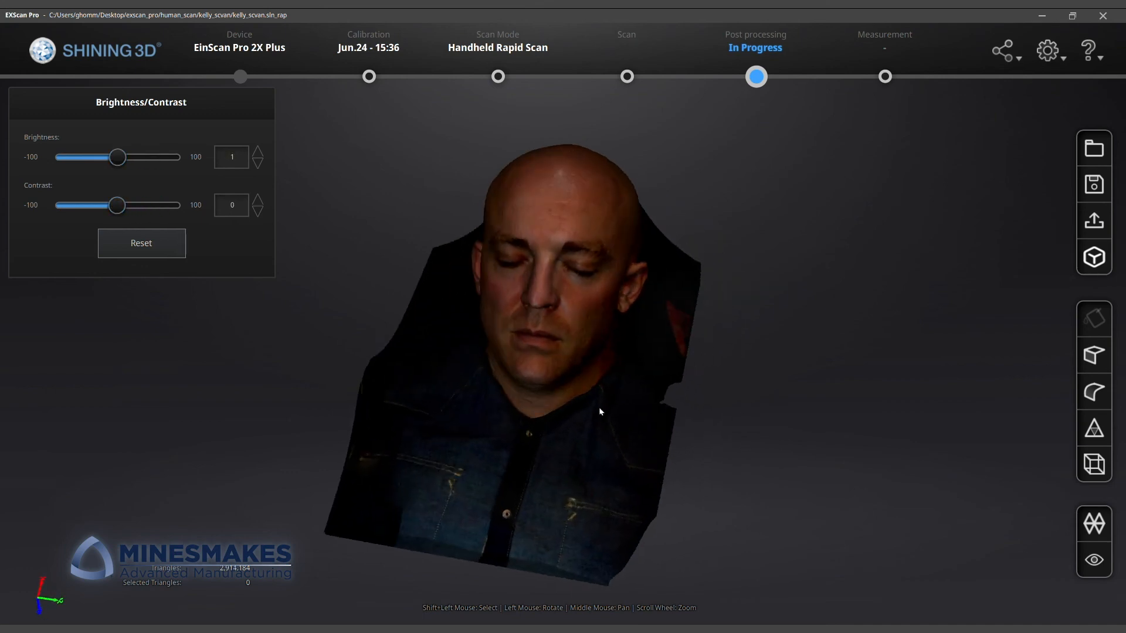